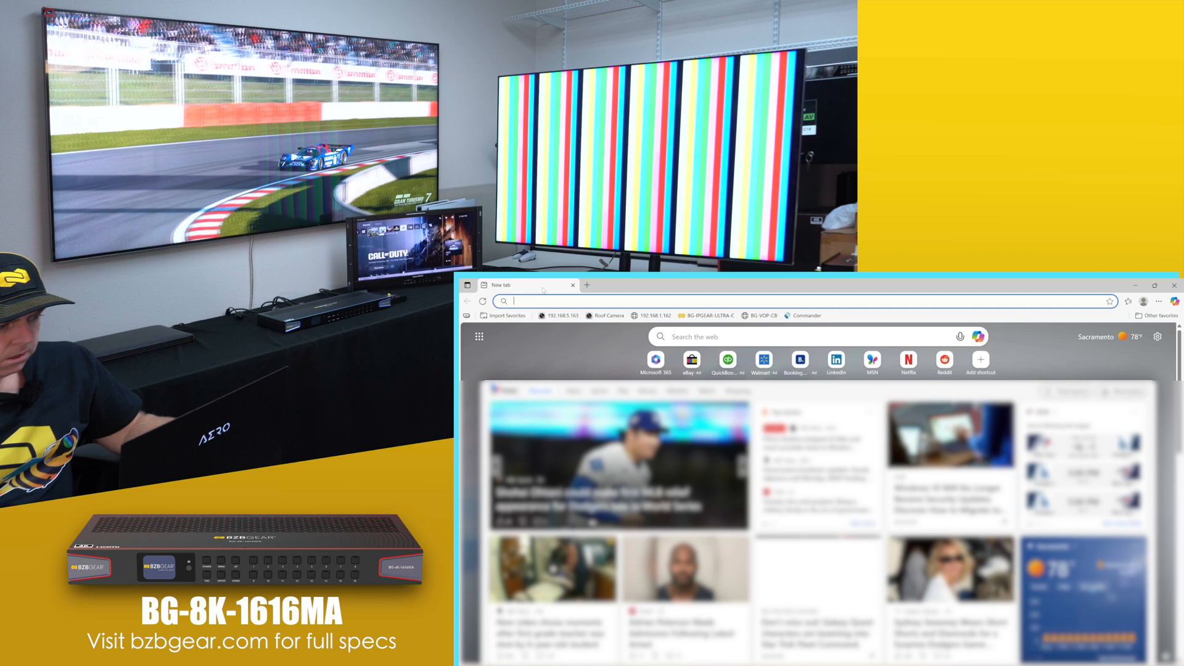
Navigate Edge to the matrix at 192.168.30.194 to load its login page
type("19")
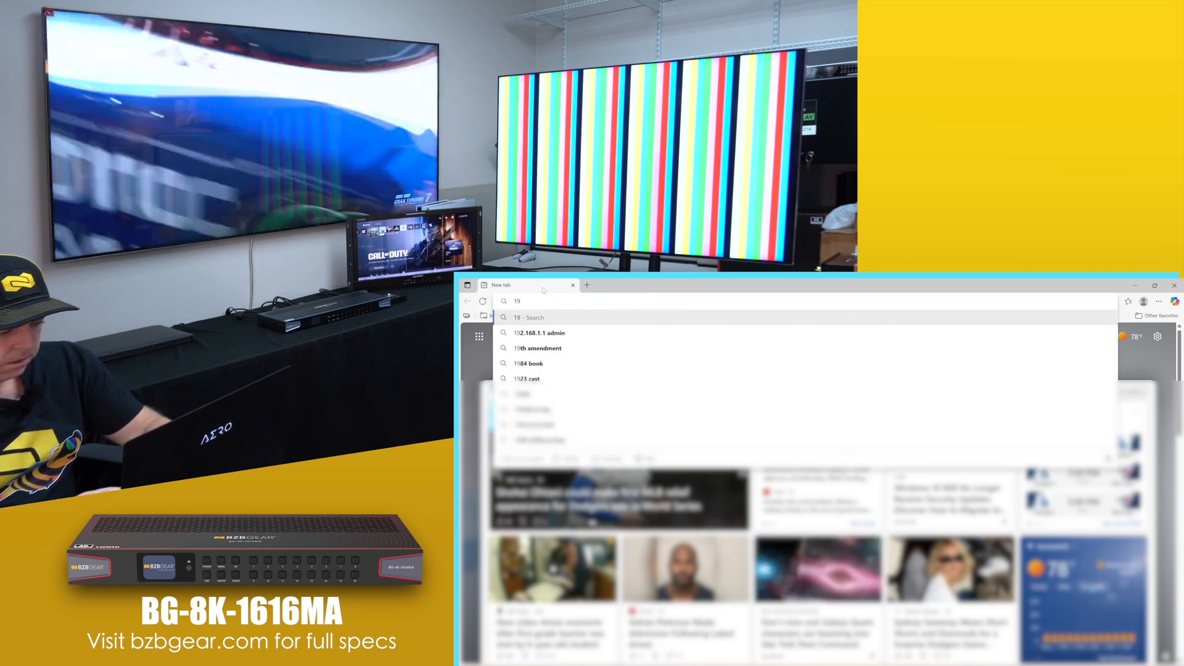
type("192.168.0.179 8080:32400")
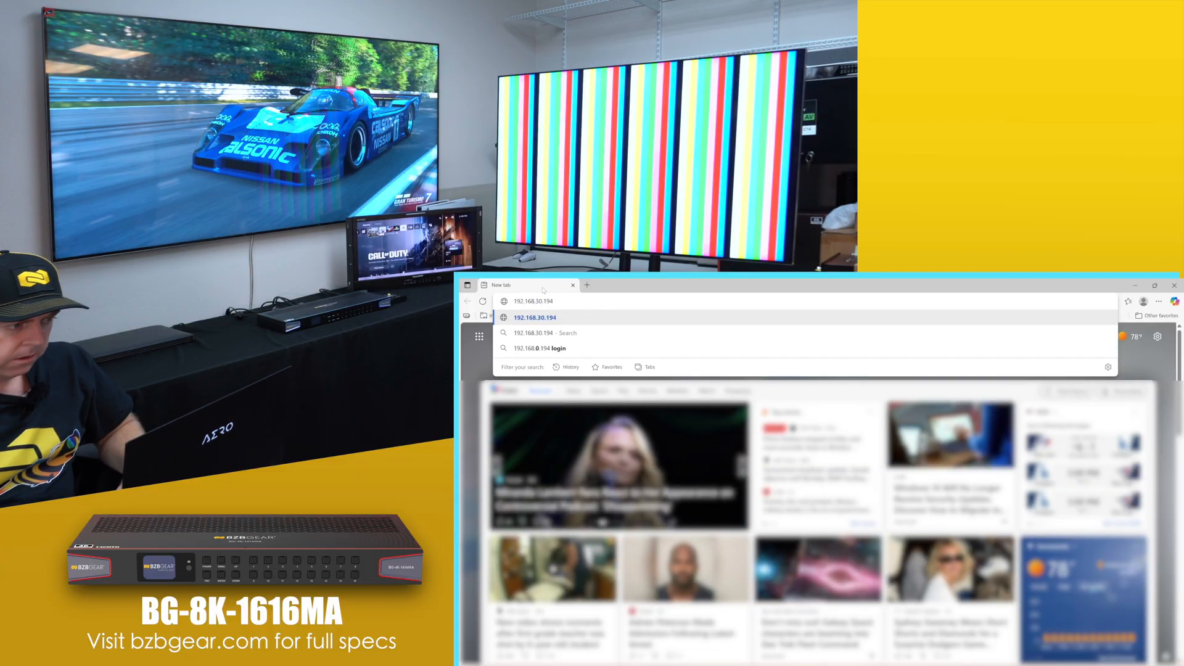
left_click(534, 317)
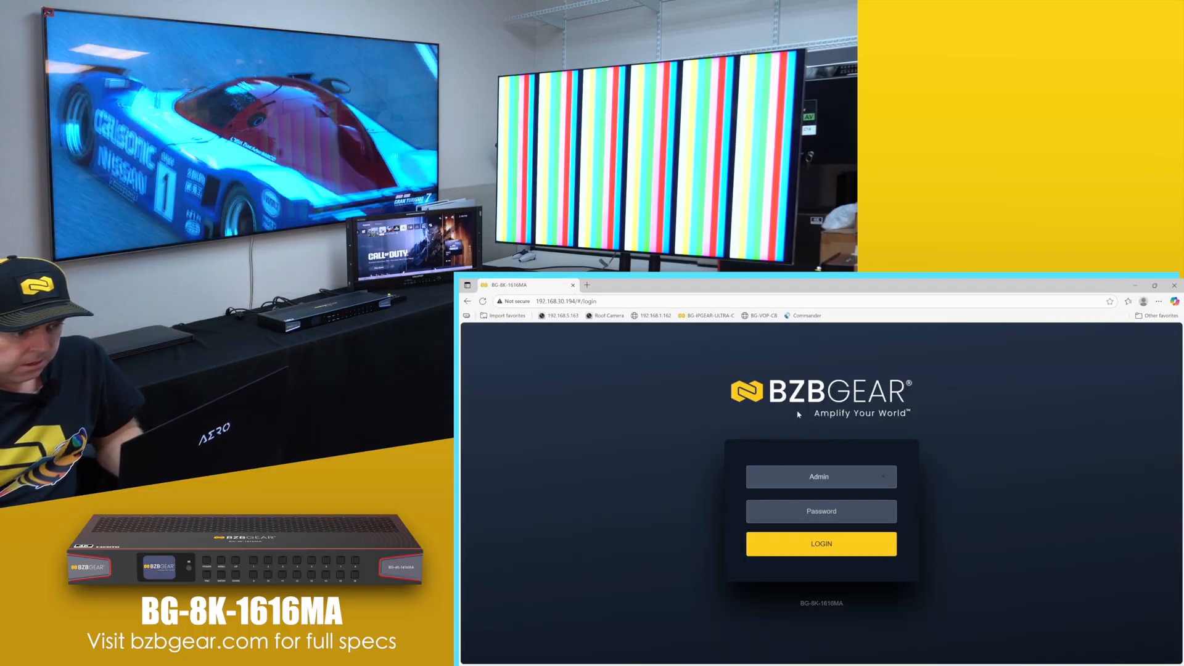
Sign in as Admin with the password and decline Edge's save-password prompt
left_click(820, 511)
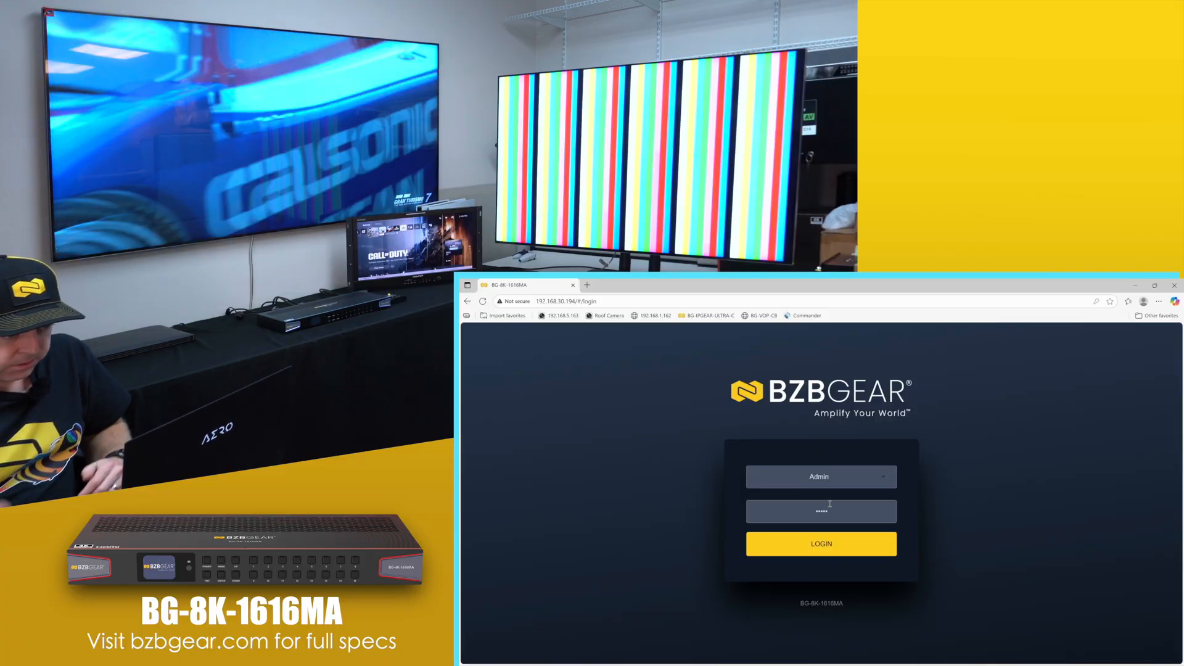
left_click(822, 544)
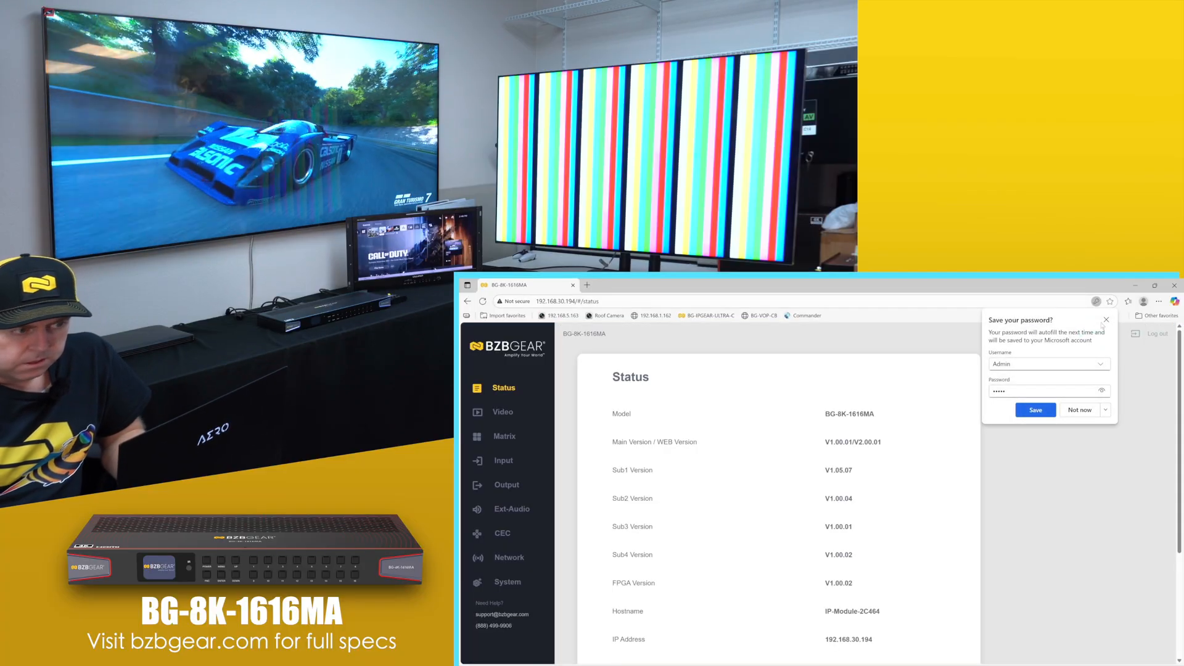
left_click(1079, 410)
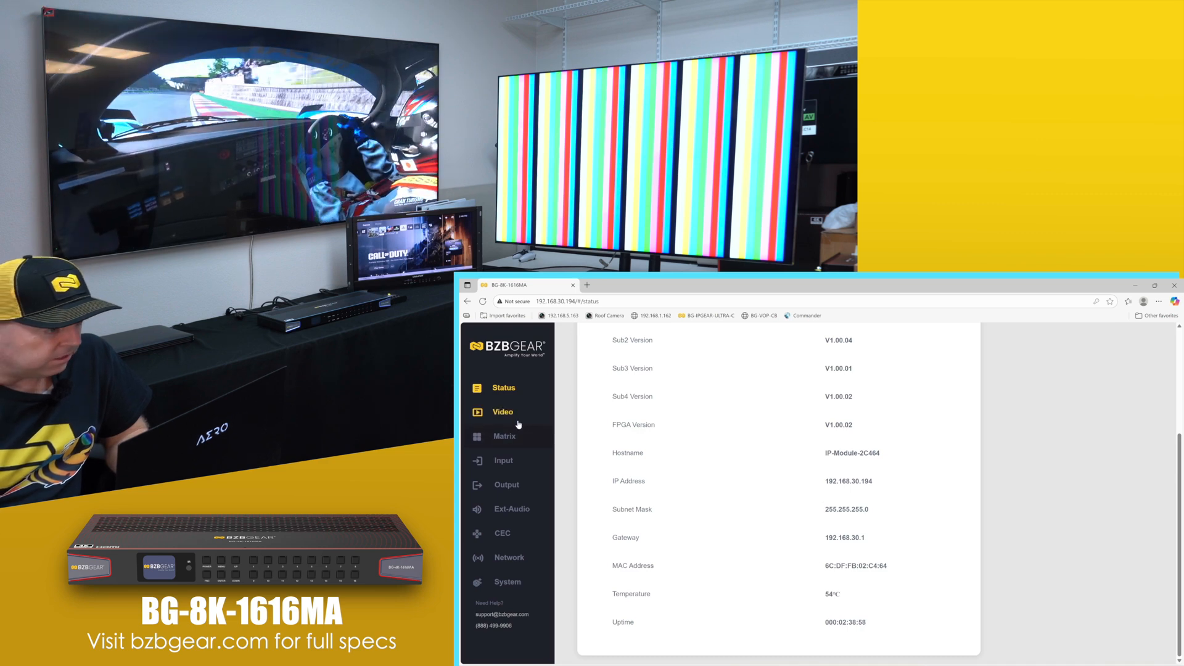
Review the Video switch table, then show which input feeds the NEW 8K output in the Matrix grid
left_click(502, 413)
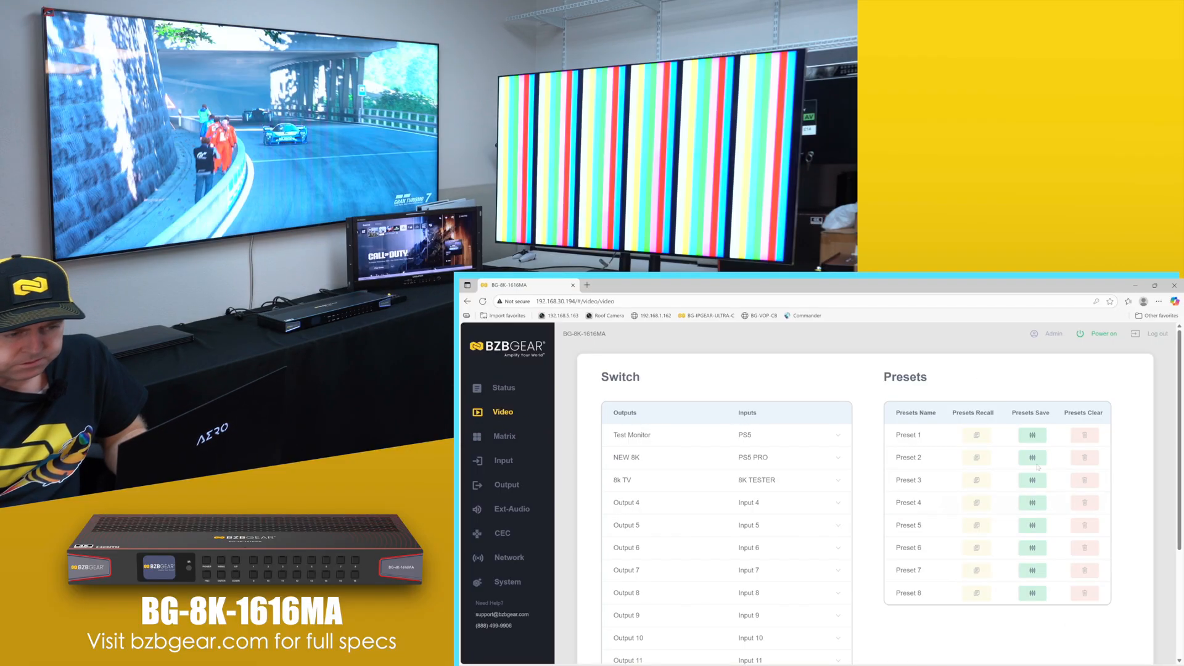
left_click(506, 435)
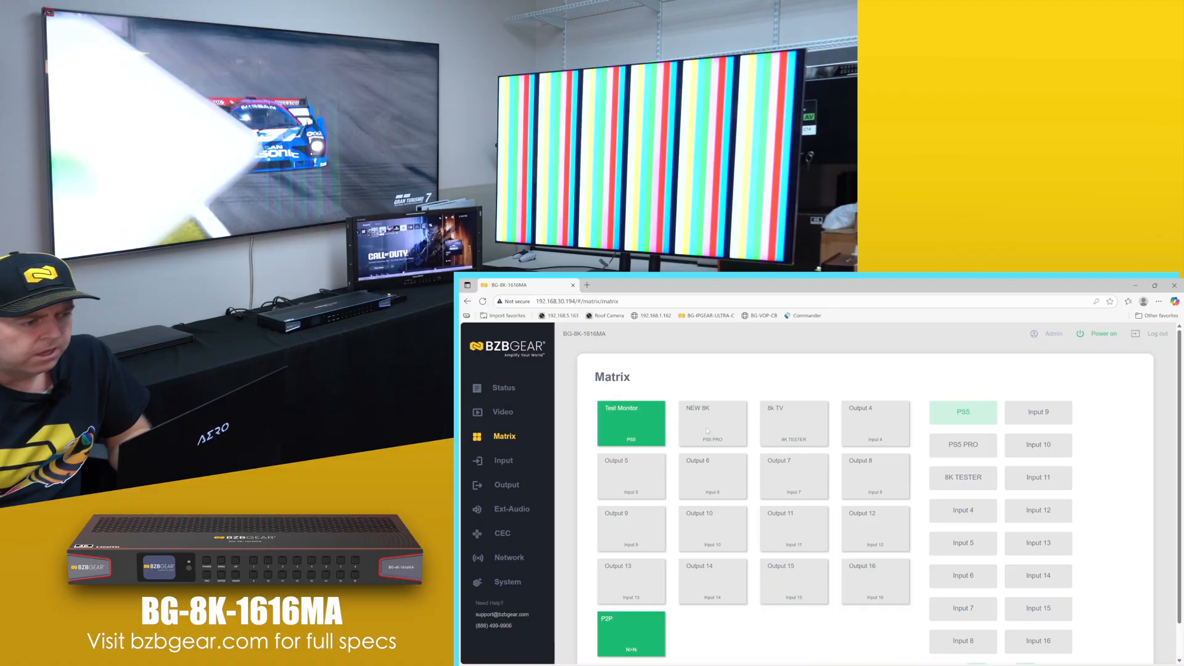
left_click(712, 423)
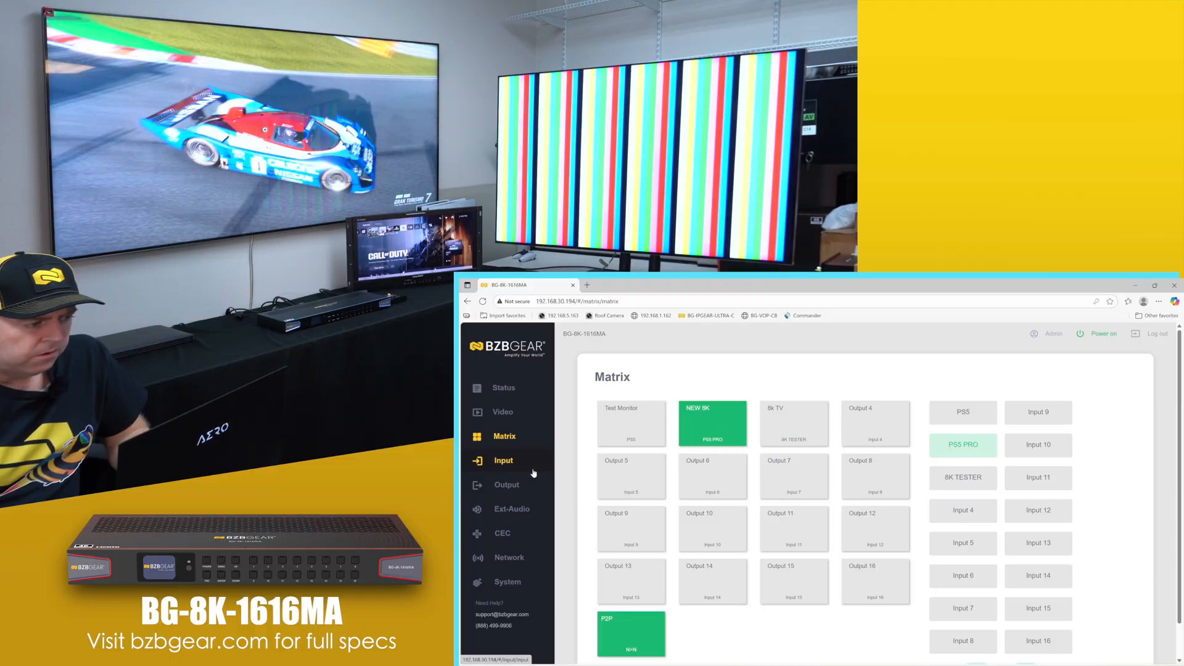
Review the 8K TESTER input name and EDIDs, then load the Output Setting table
left_click(504, 460)
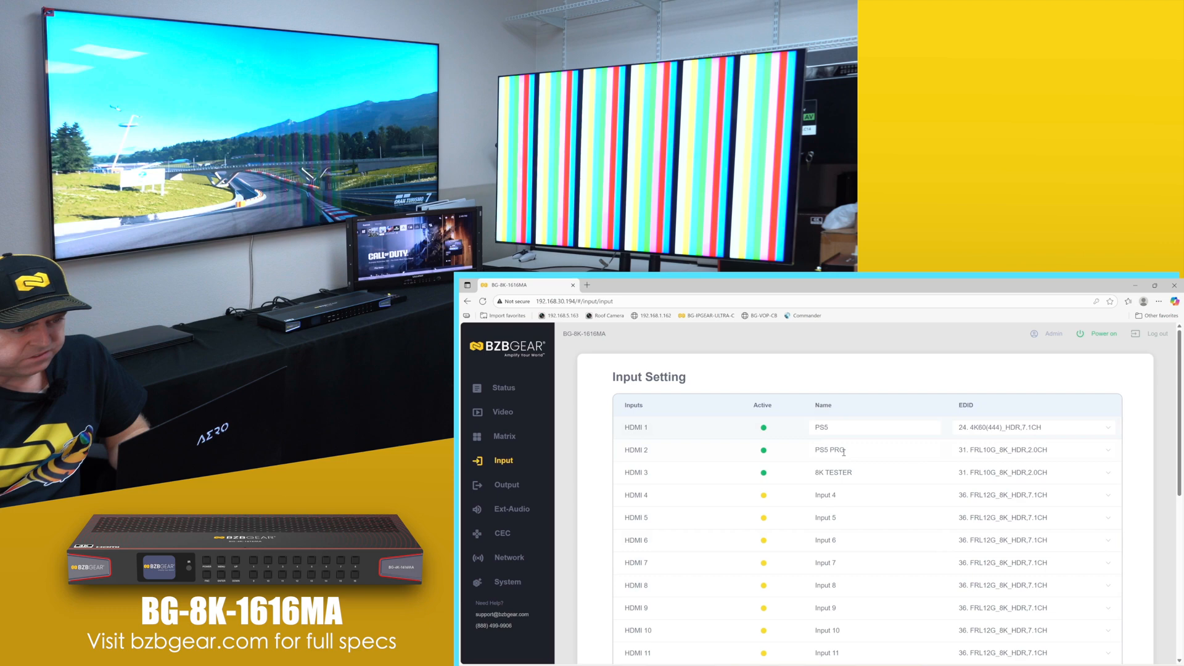
left_click(874, 473)
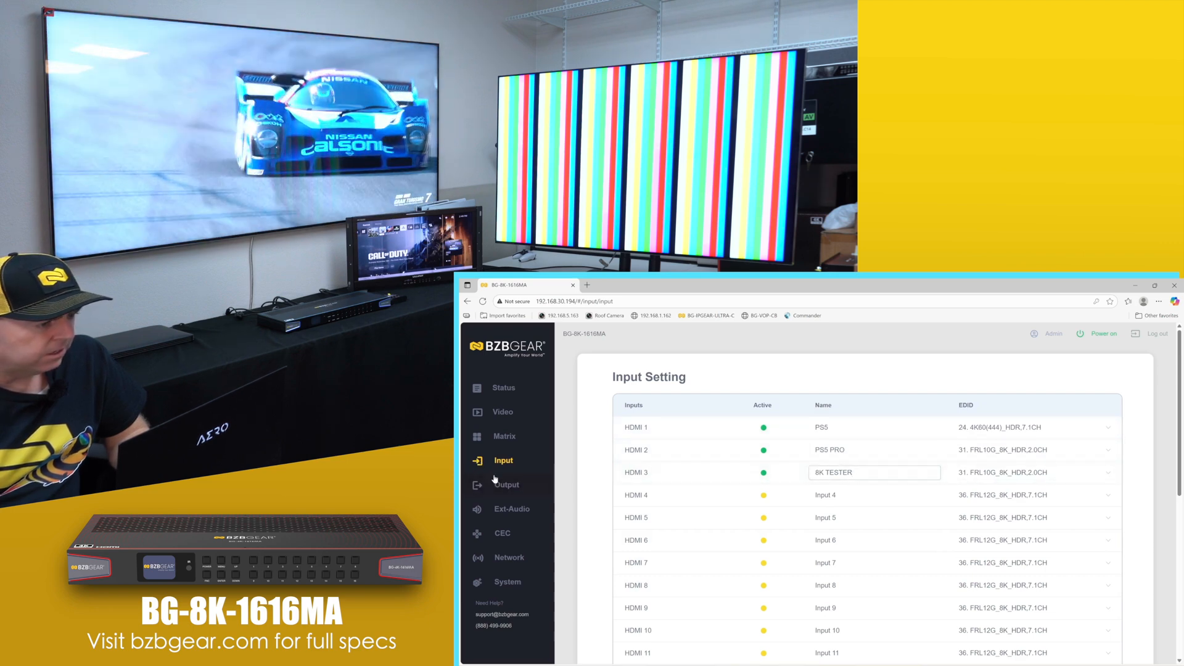
left_click(503, 485)
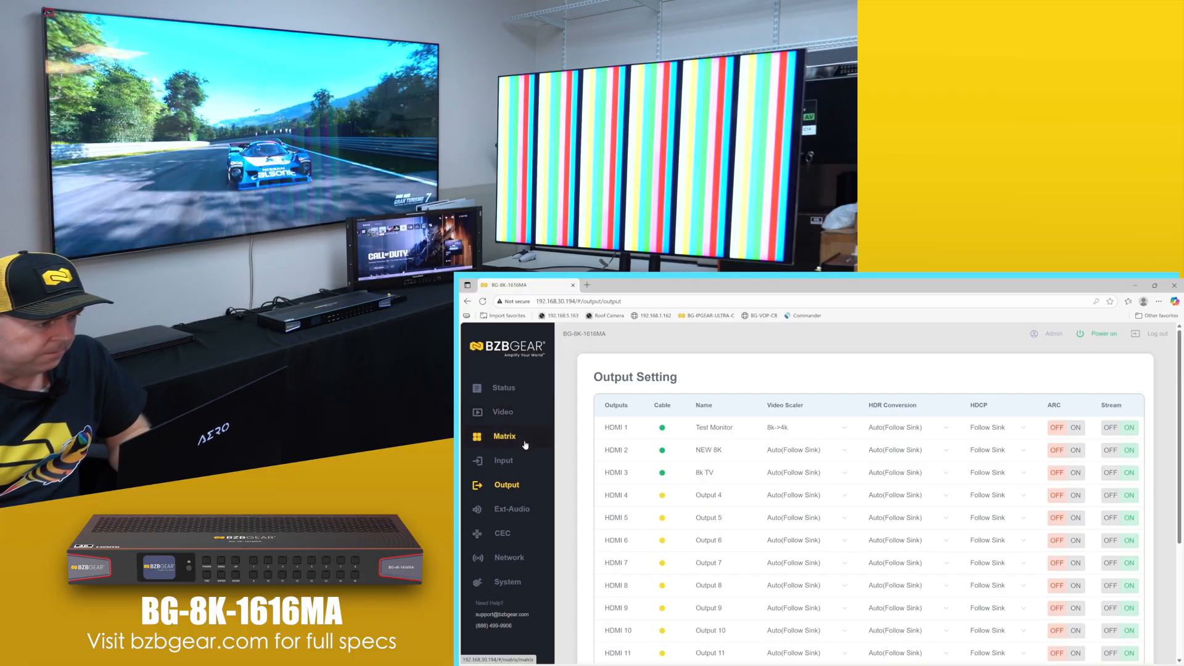
Revisit the Video switch and preset tables, then return to the Input Setting page
left_click(502, 412)
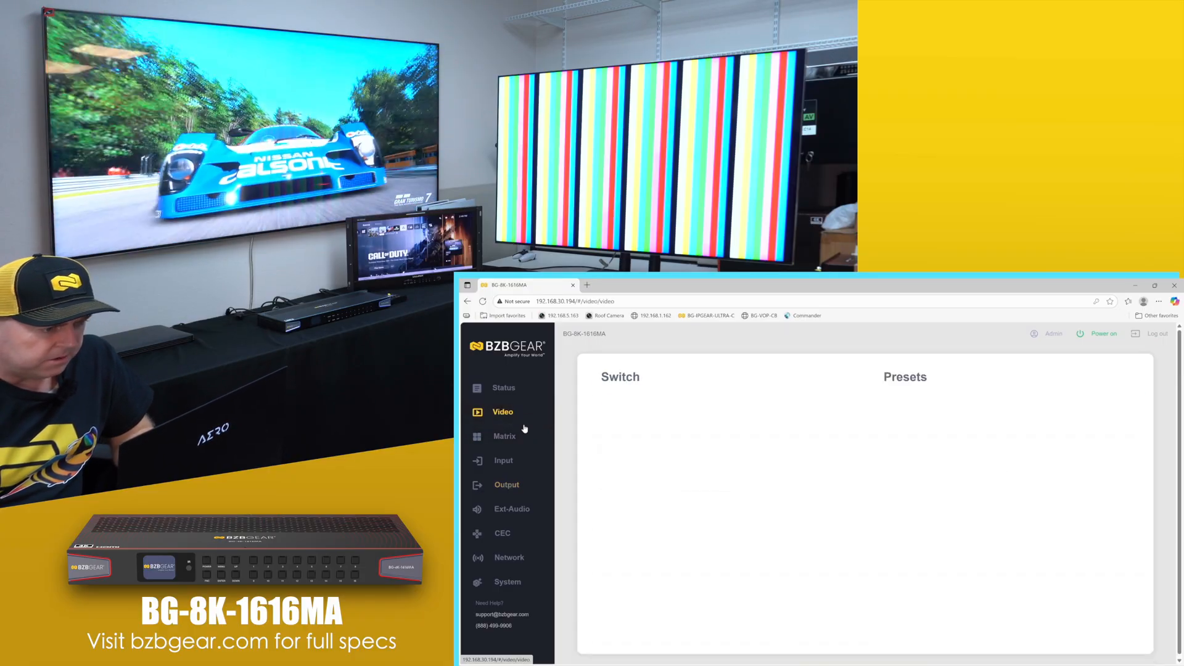
left_click(504, 435)
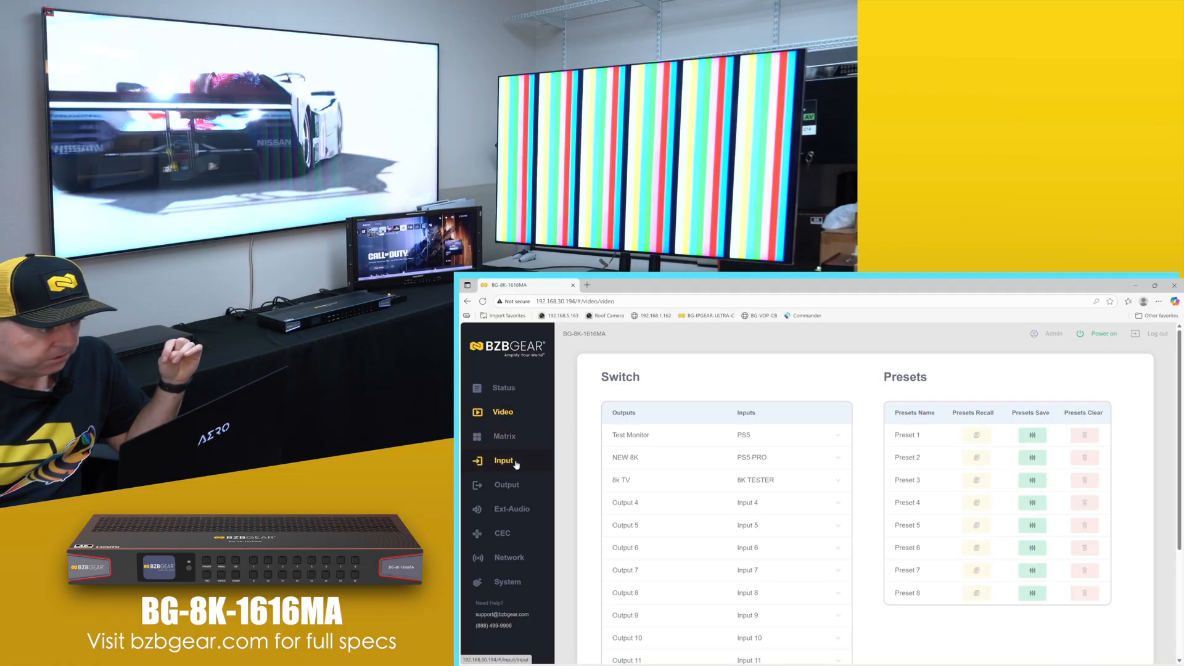
left_click(503, 460)
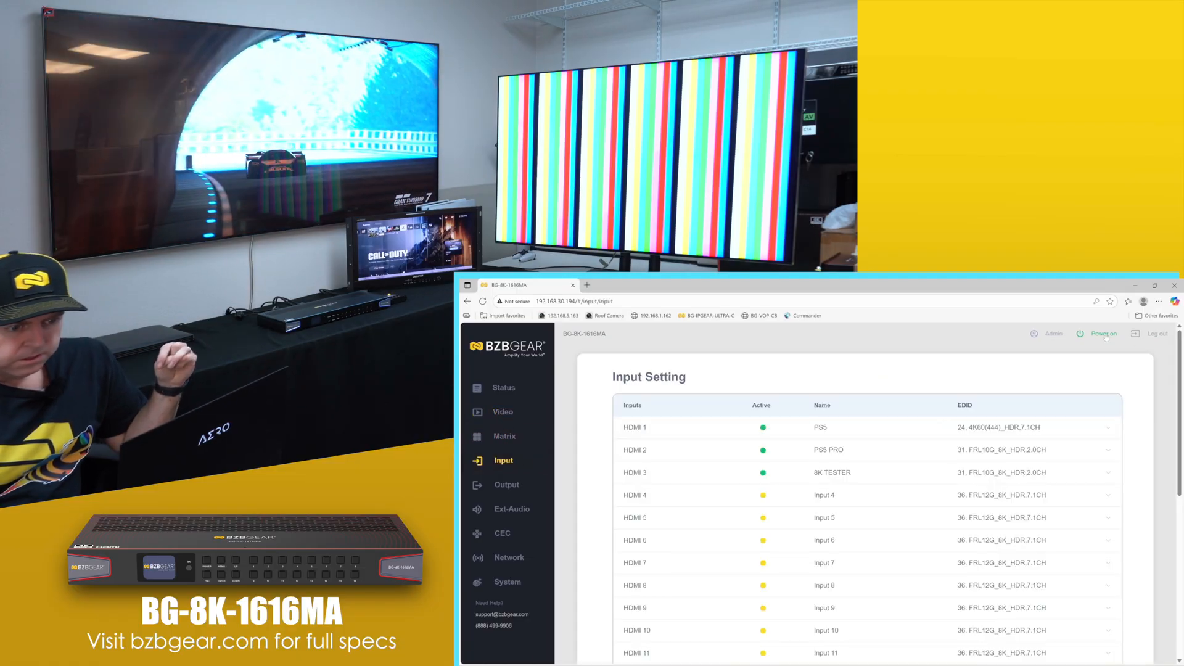
left_click(869, 427)
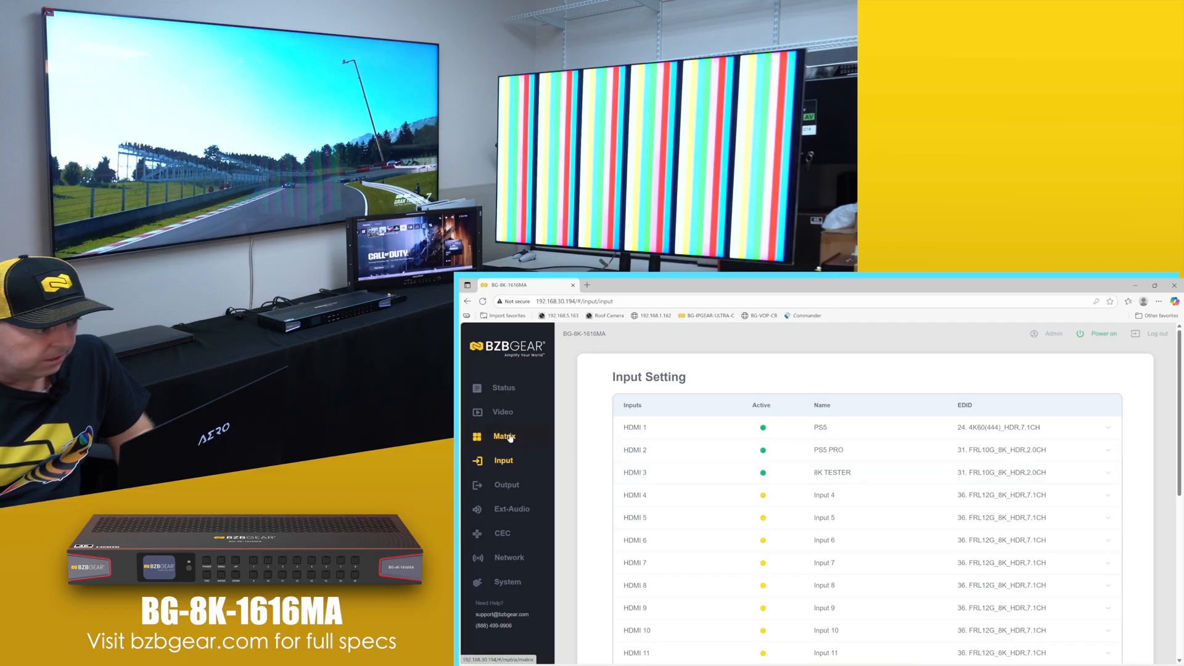
left_click(506, 484)
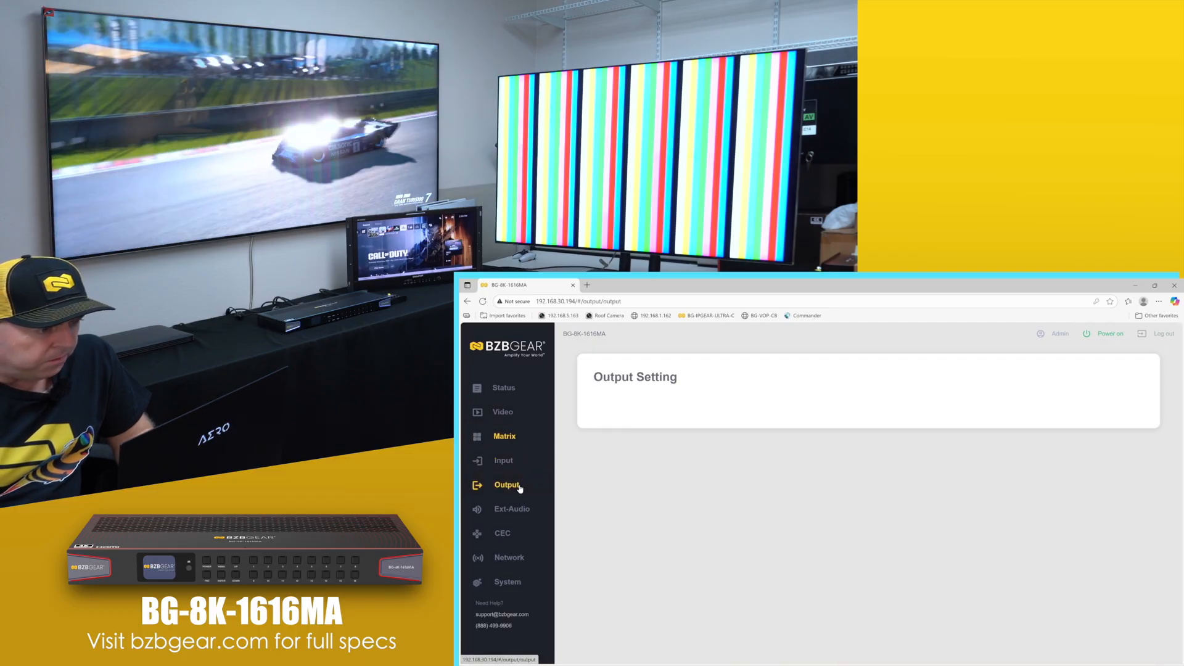
Load the Output Setting table listing scaler, HDR, HDCP, ARC and stream per HDMI output
left_click(507, 485)
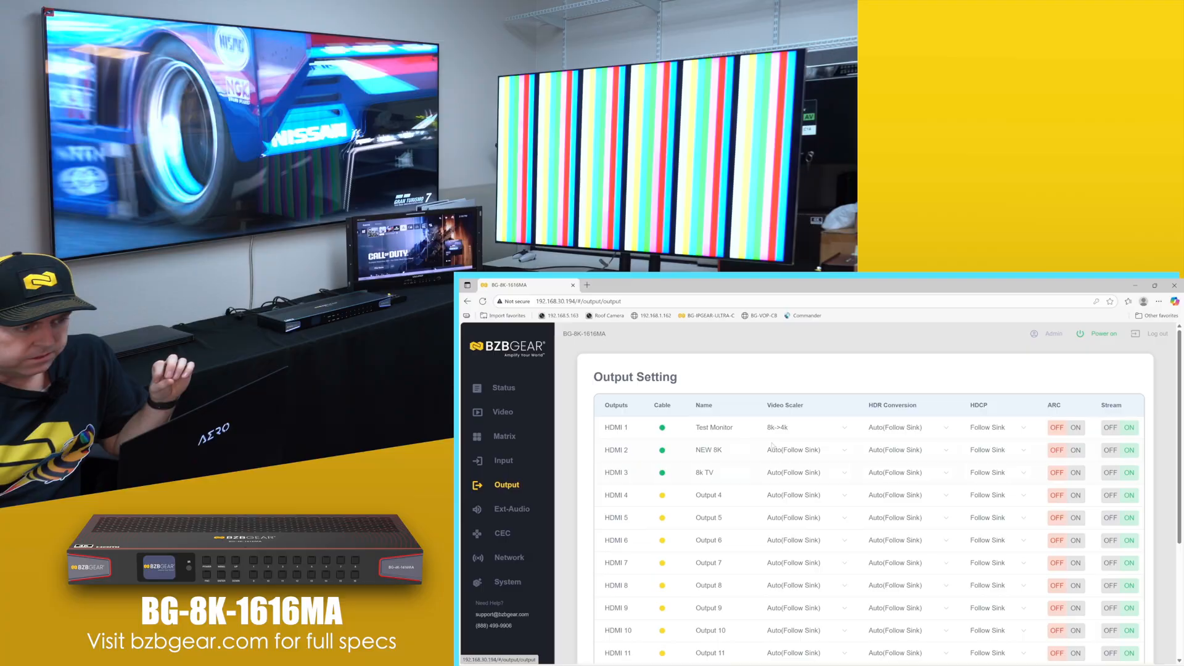
left_click(807, 428)
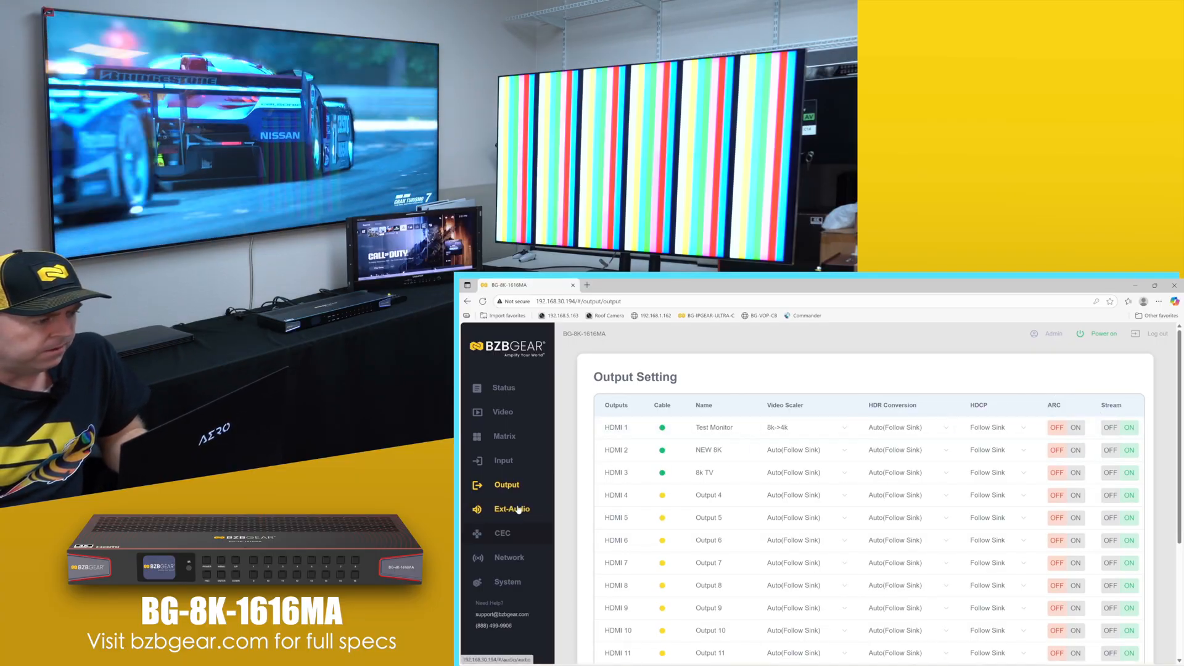
Set the Ext-Audio mode to Audio Matrix, then return to the Video switching page
left_click(511, 508)
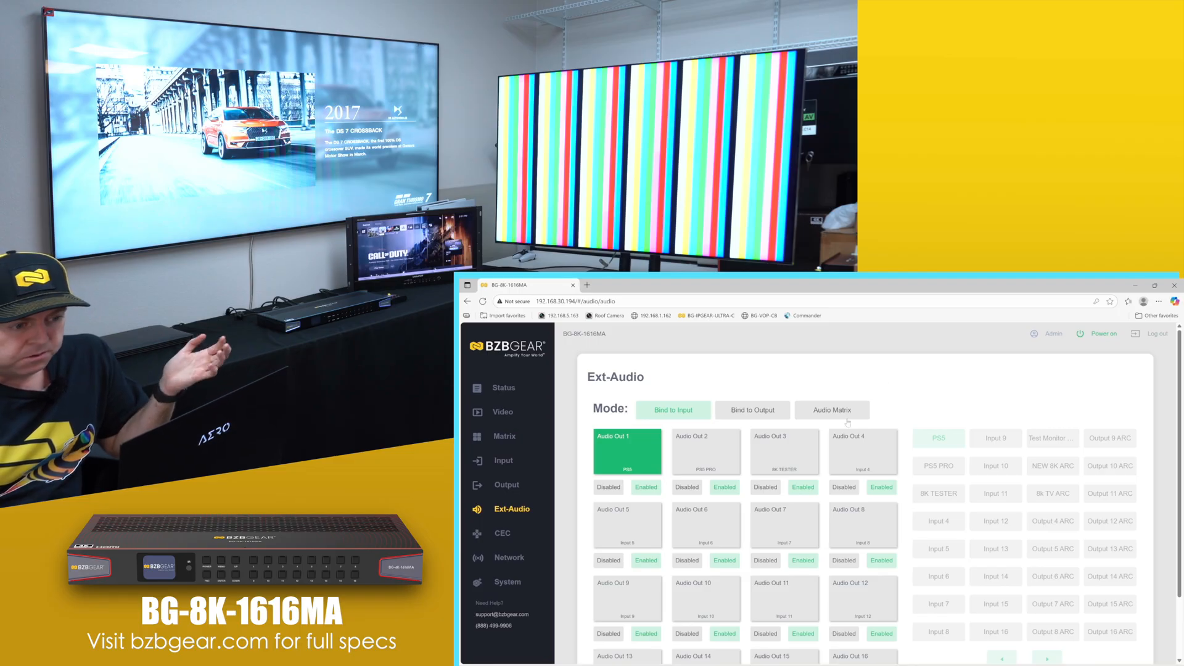
left_click(833, 409)
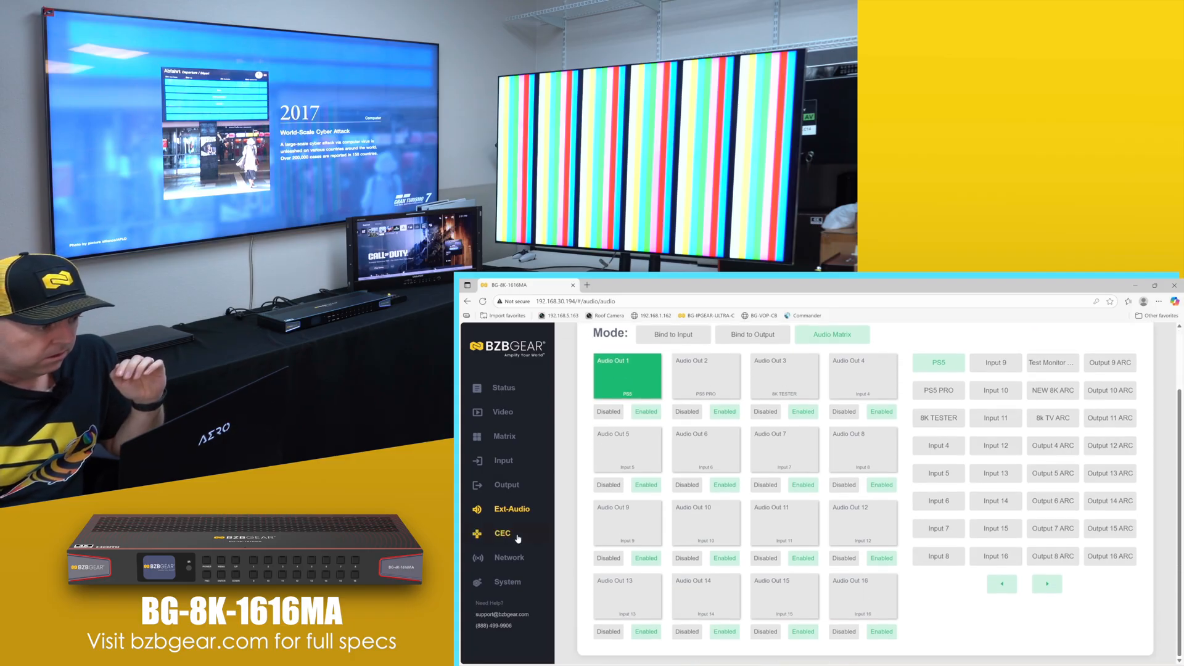
left_click(502, 412)
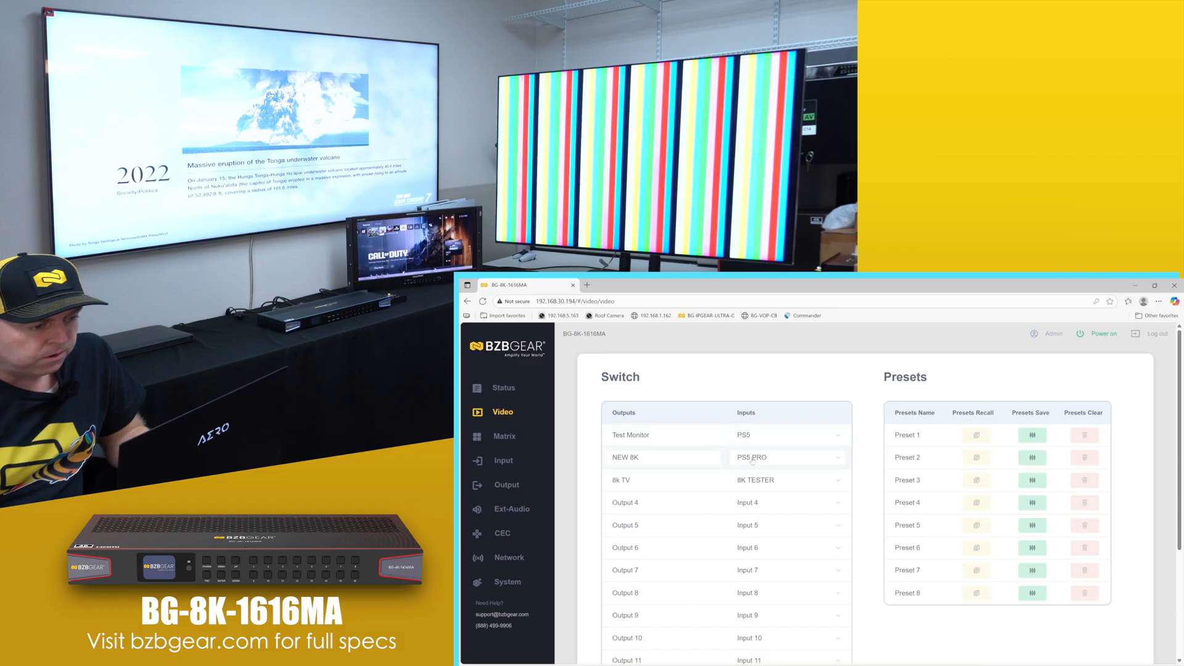
Route the PS5 input to the 8k TV output in the Switch table
left_click(788, 480)
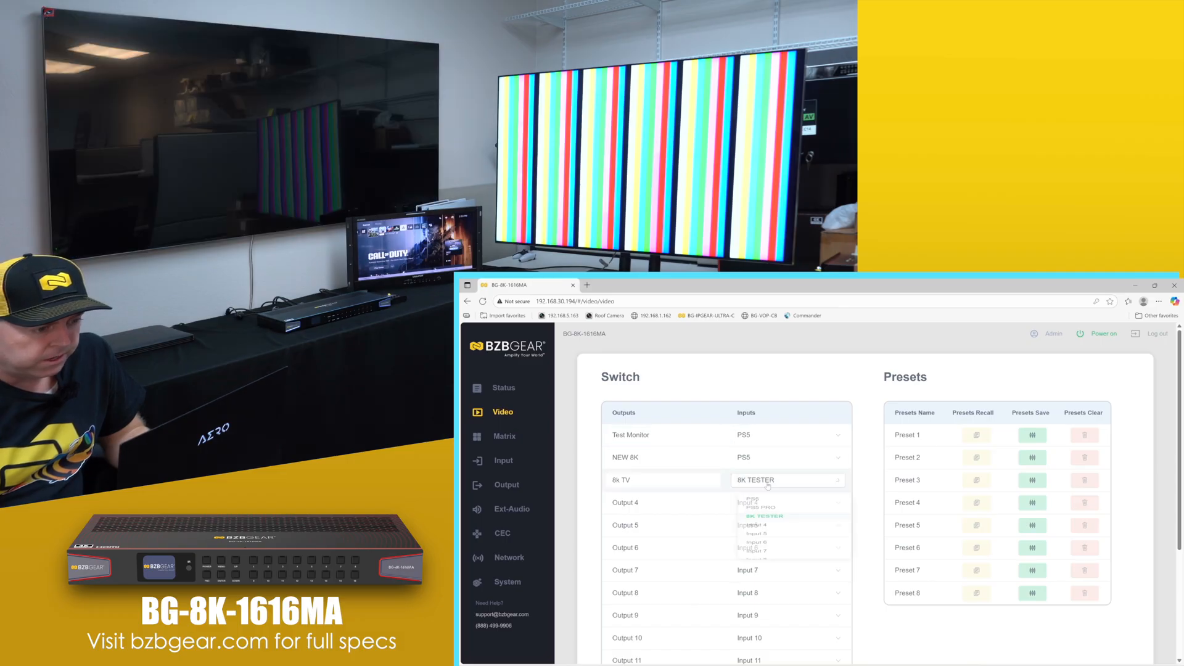
left_click(789, 480)
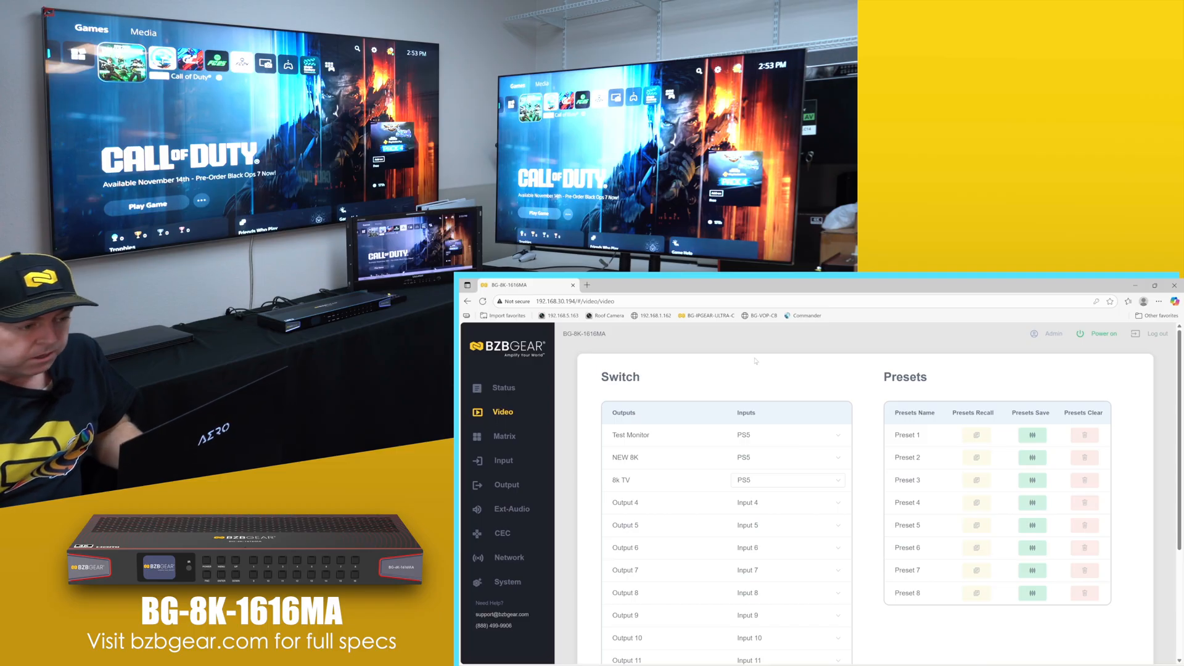
scroll("down", 3)
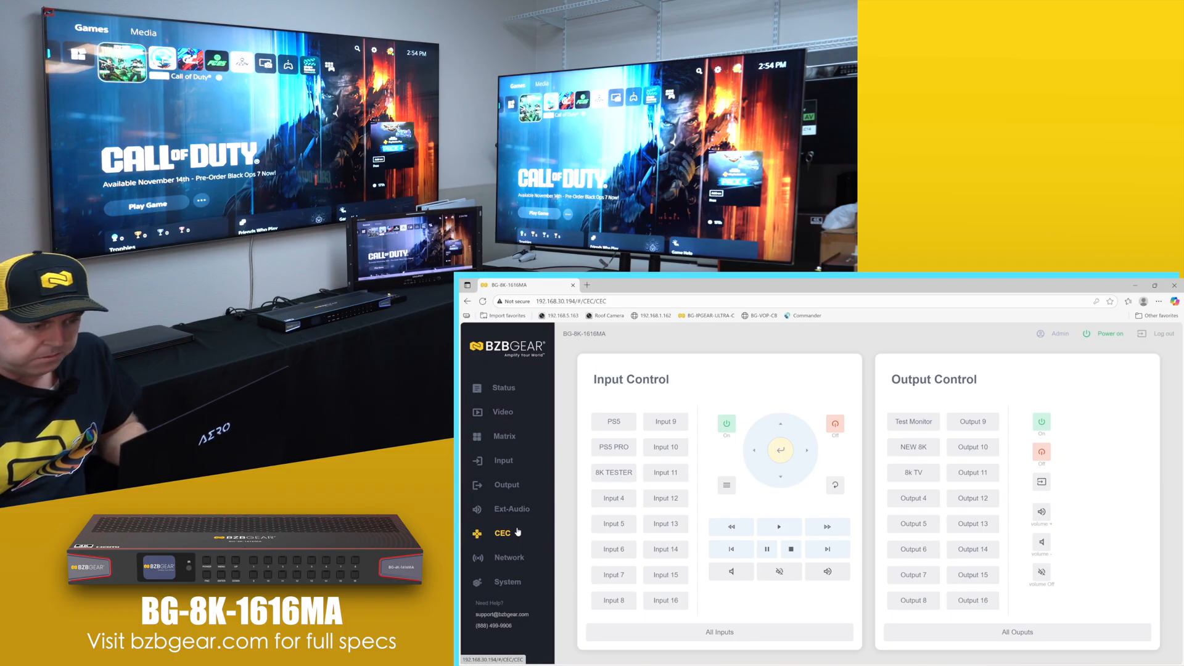
Show the Network page with IP mode, addresses, Telnet port and web login settings
left_click(503, 460)
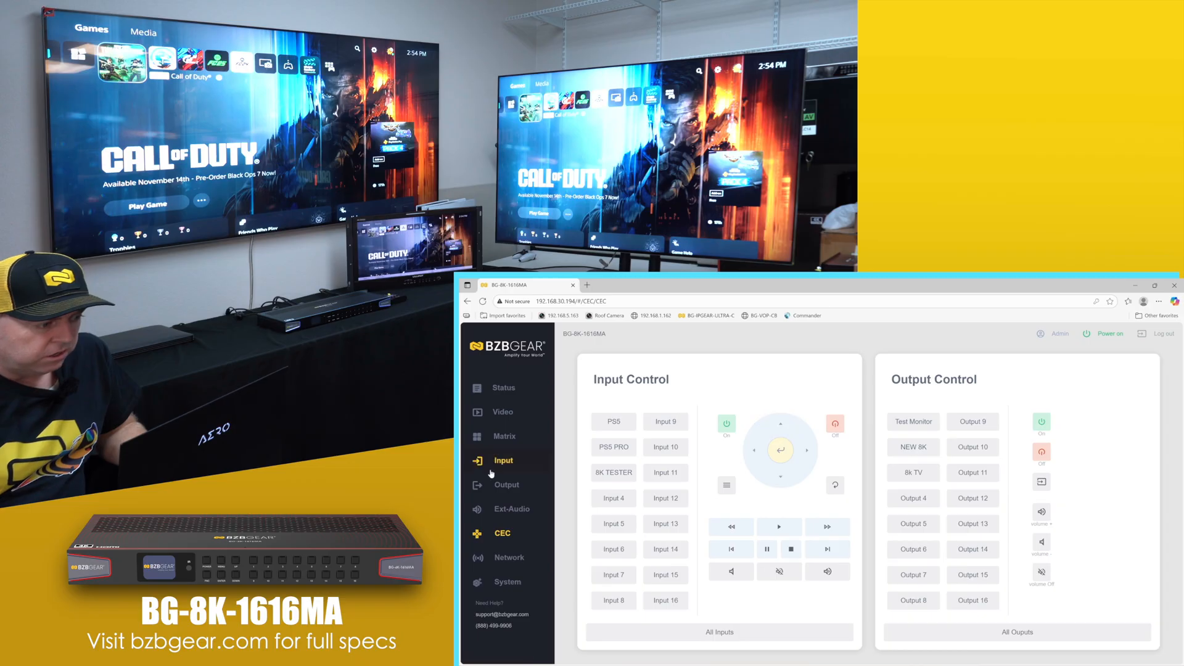
left_click(507, 558)
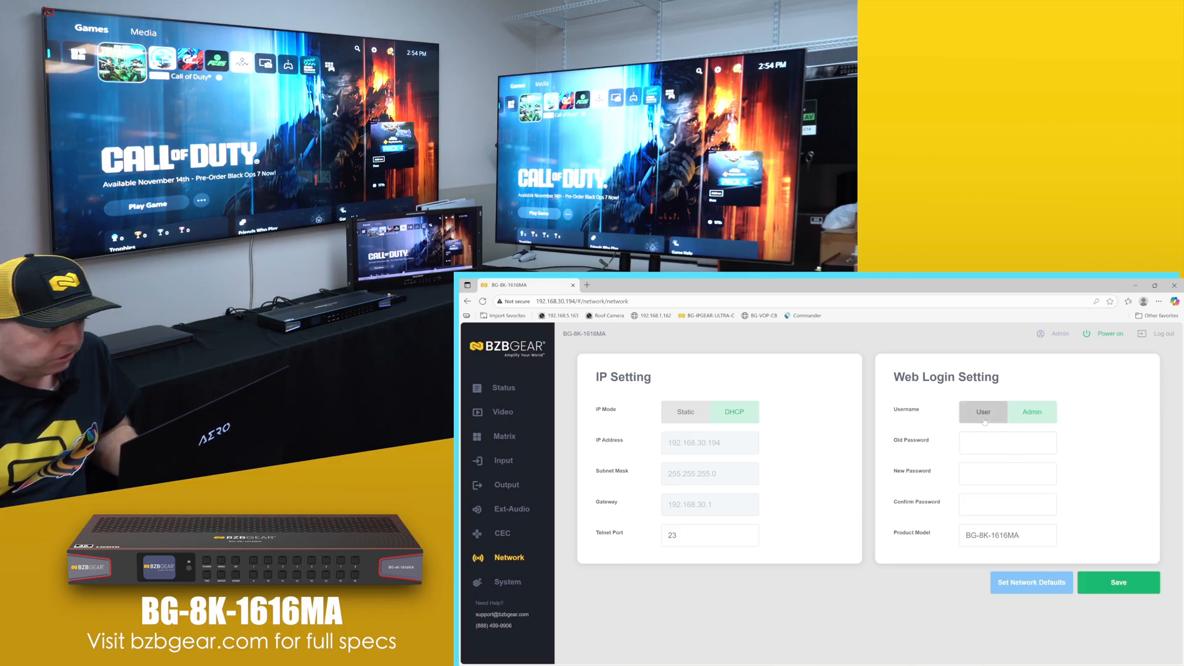
left_click(507, 581)
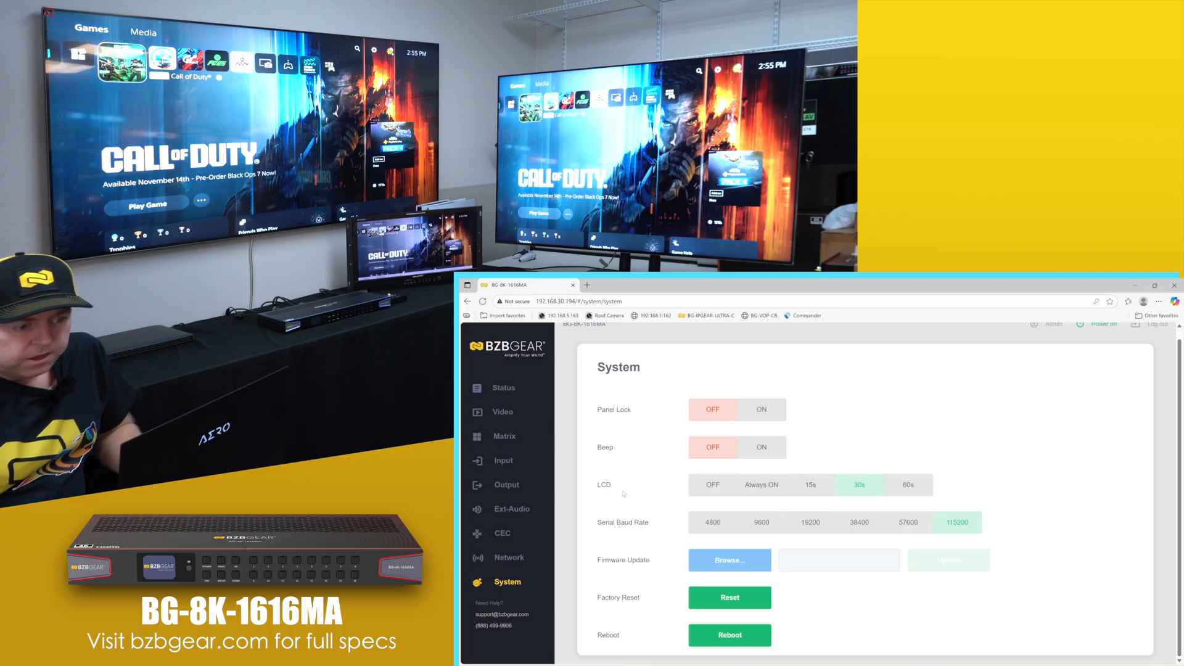
mouse_move(706, 507)
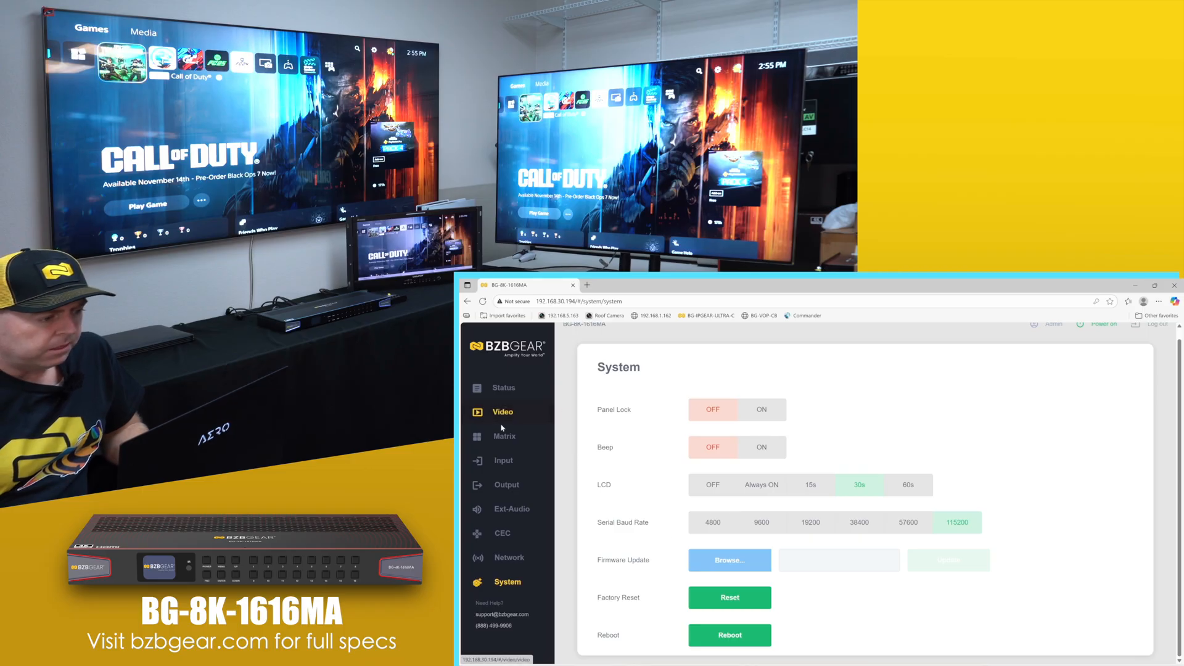
left_click(505, 436)
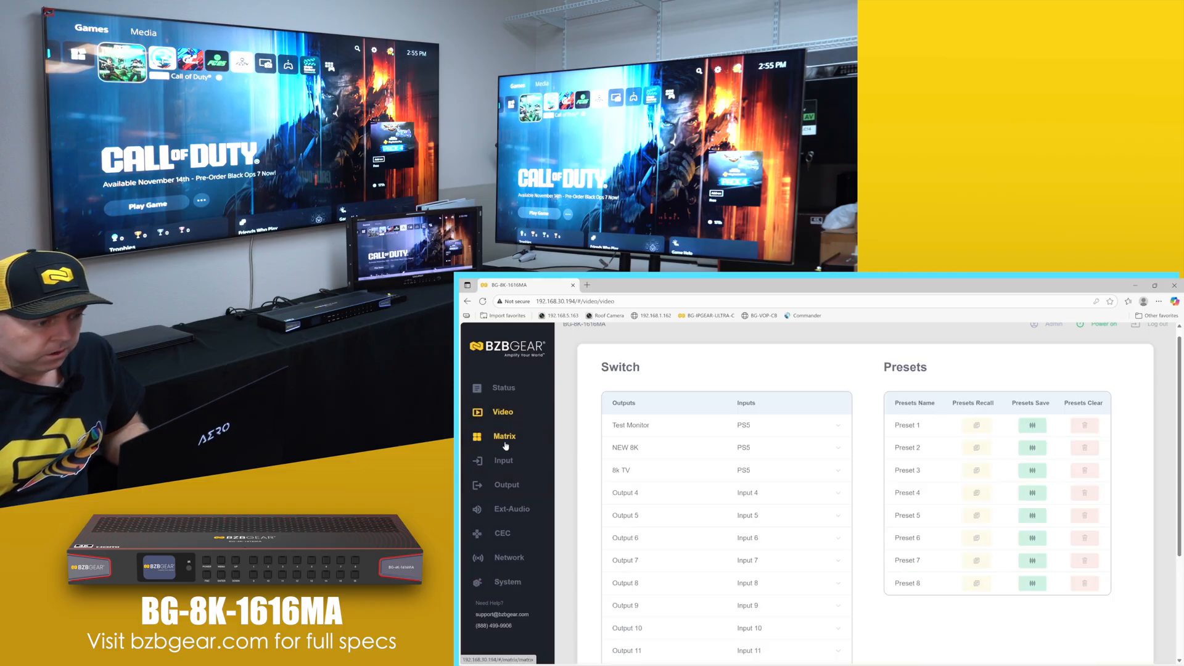
left_click(502, 460)
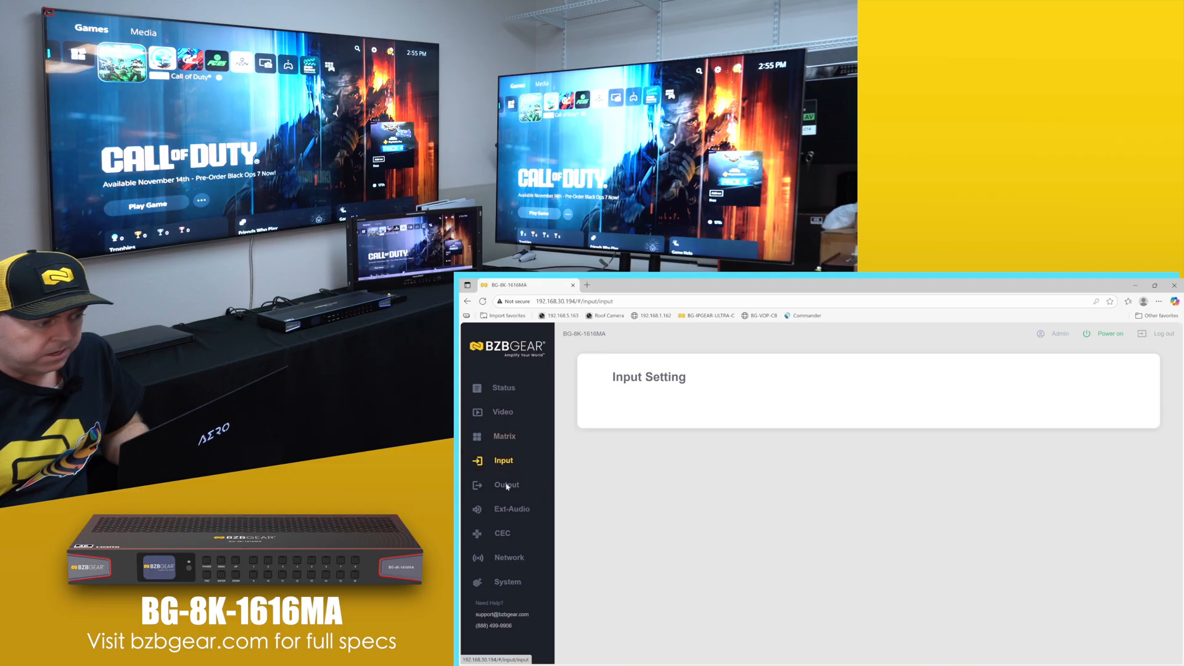
left_click(506, 485)
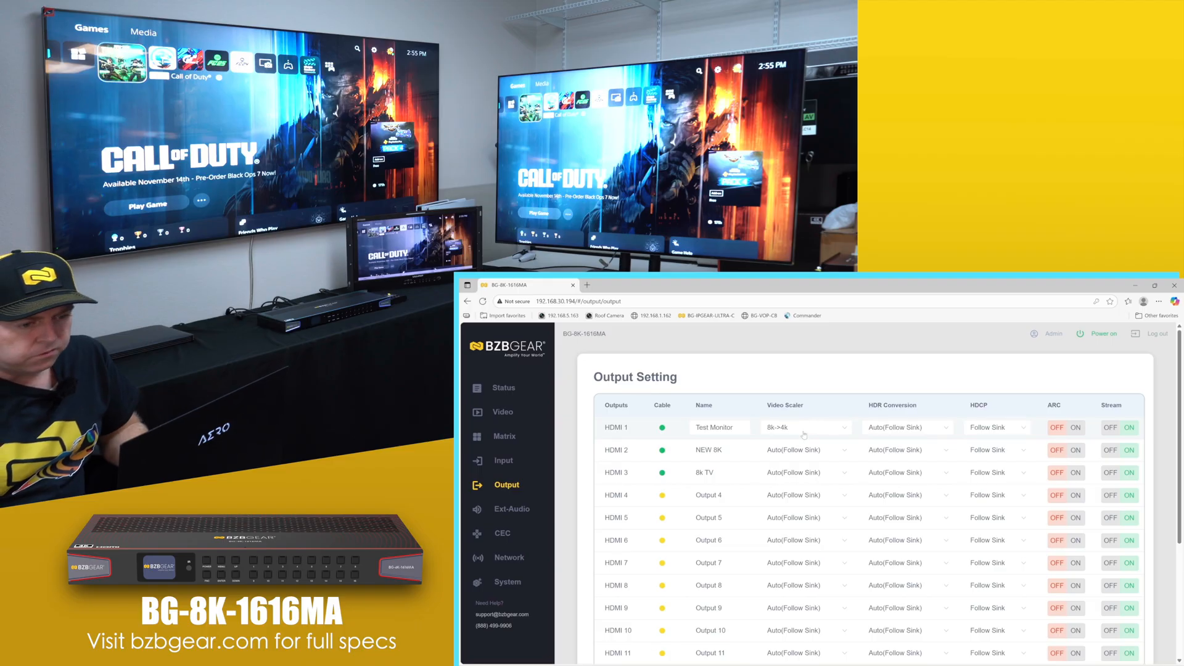
left_click(507, 581)
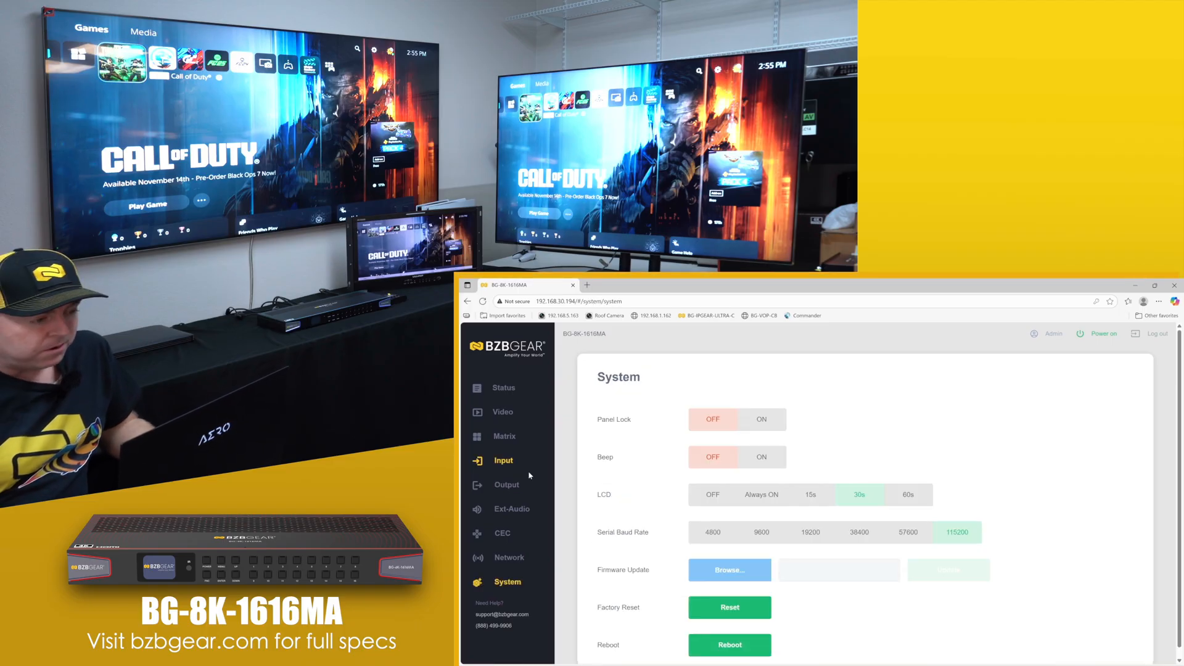